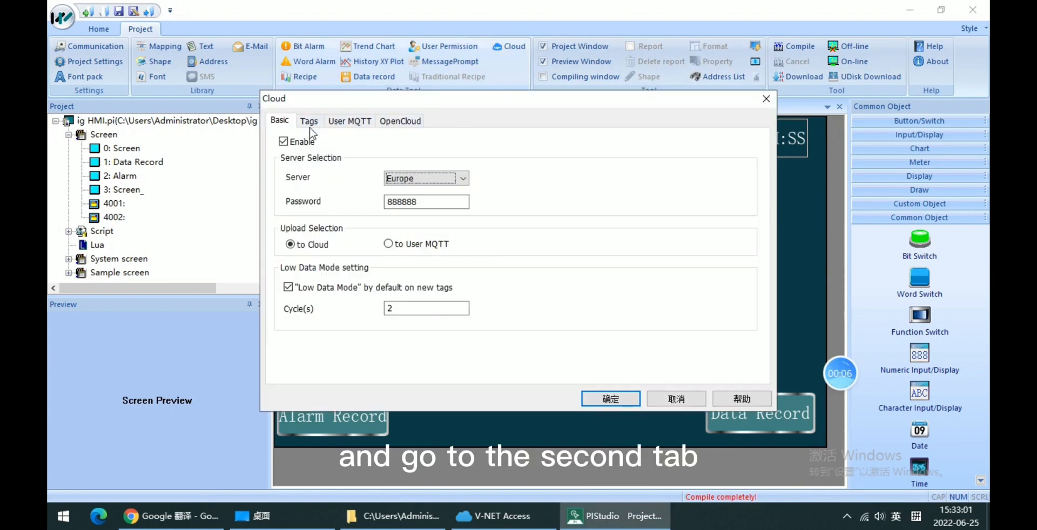
# Show the Tags page listing the uploaded data record groups Record1 and Record2.
pyautogui.click(309, 120)
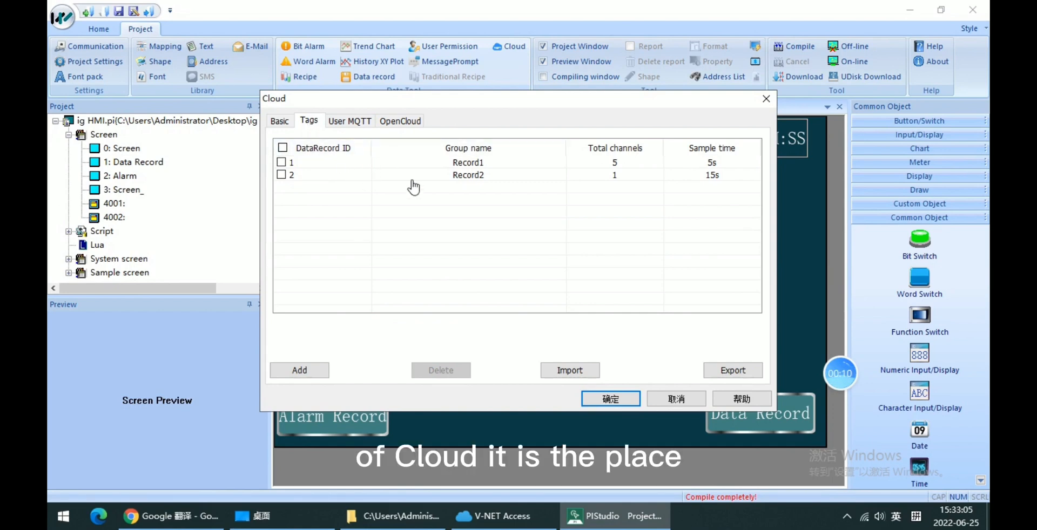
pyautogui.moveTo(400, 198)
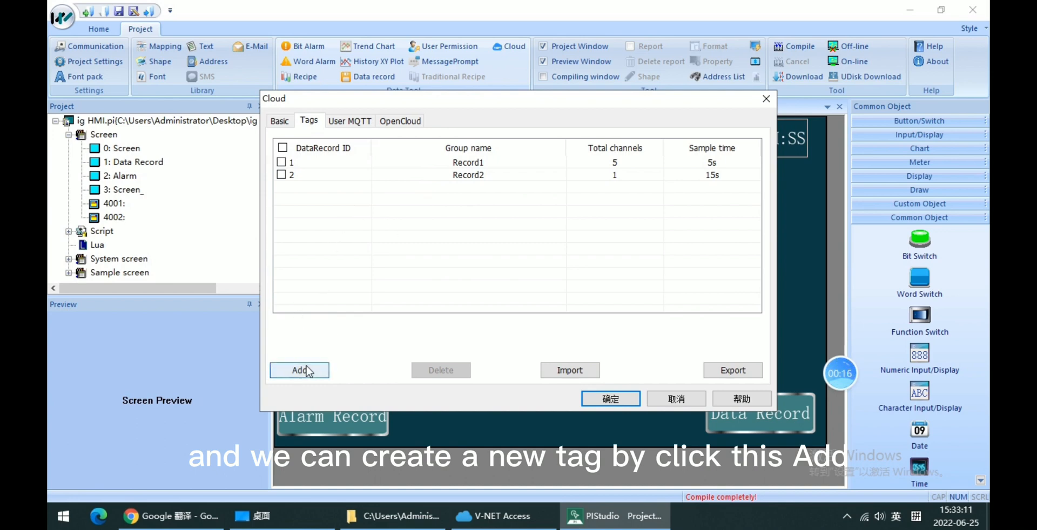
# Add group Record3 with 10 channels and a 2-second sample cycle.
pyautogui.click(300, 370)
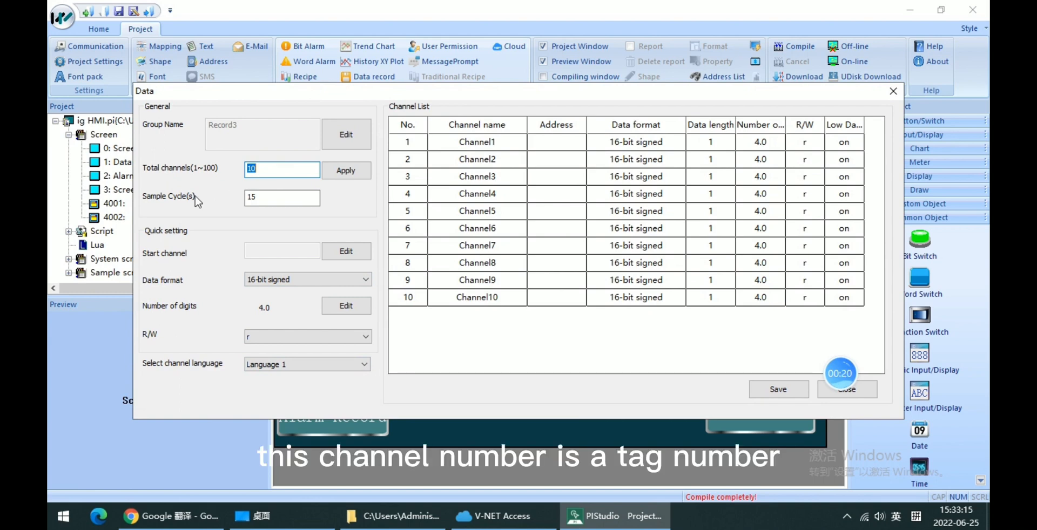
pyautogui.moveTo(215, 208)
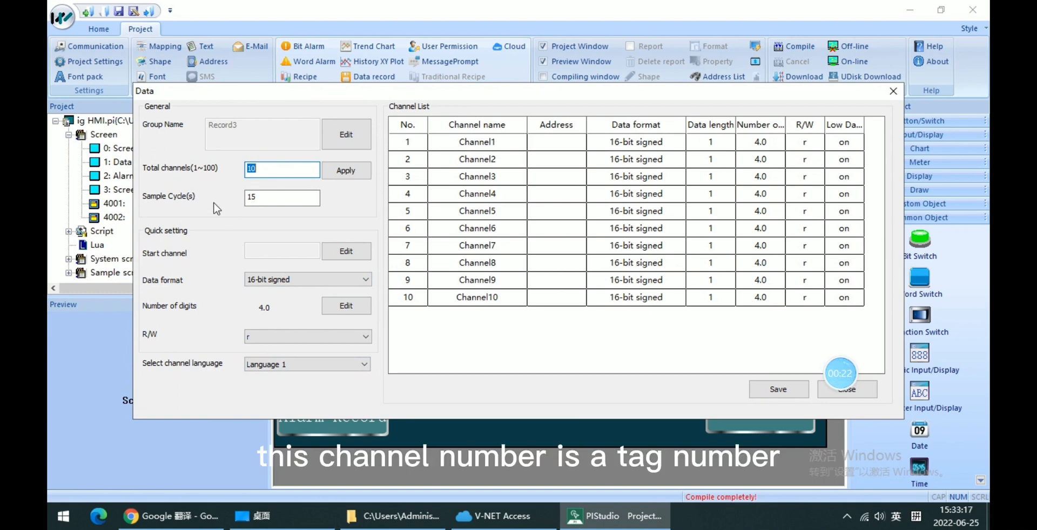
pyautogui.moveTo(257, 233)
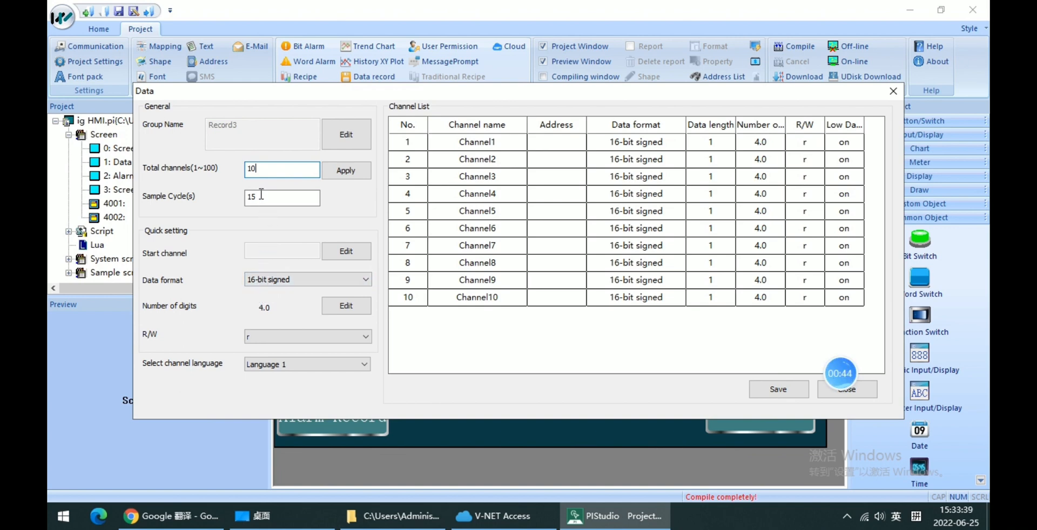
pyautogui.write('2')
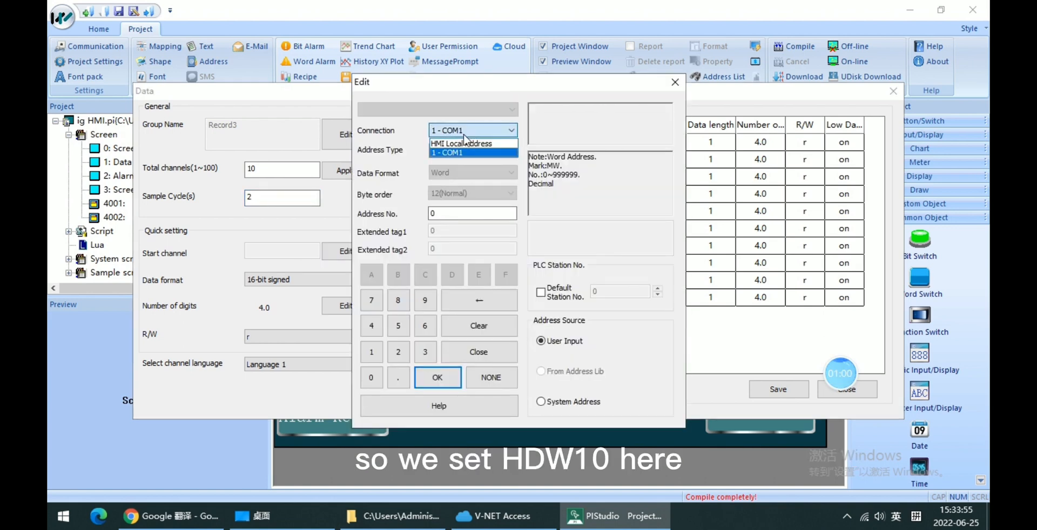
# Set the start channel to HMI local address HDW10, mapping channels to HDW10–HDW19.
pyautogui.click(469, 144)
pyautogui.write('10')
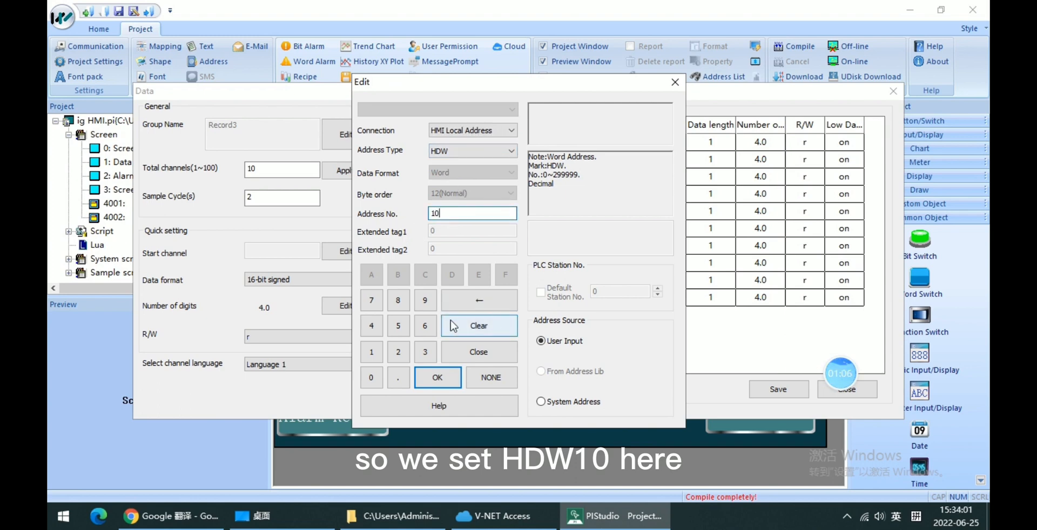
pyautogui.click(438, 377)
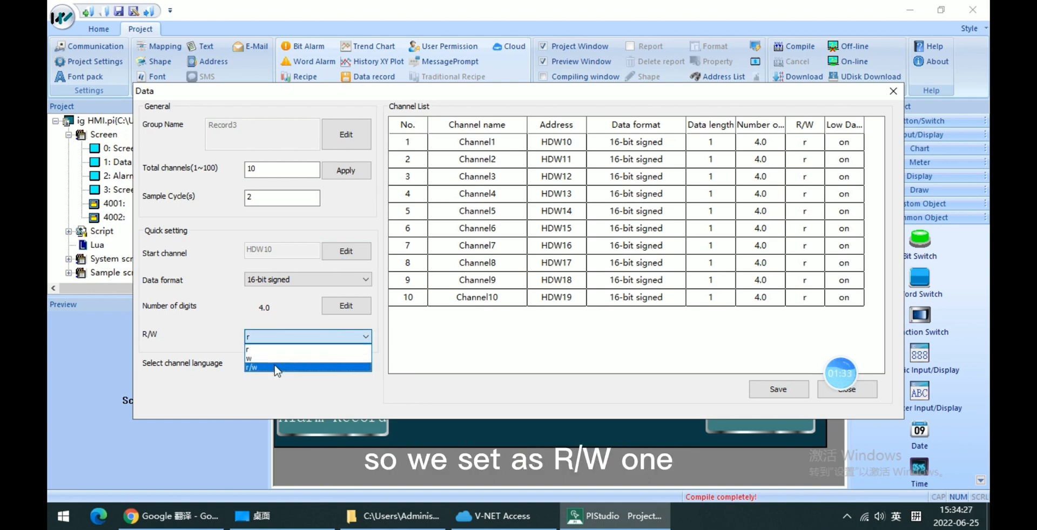
# Make all ten Record3 channels read/write and save the group.
pyautogui.click(273, 367)
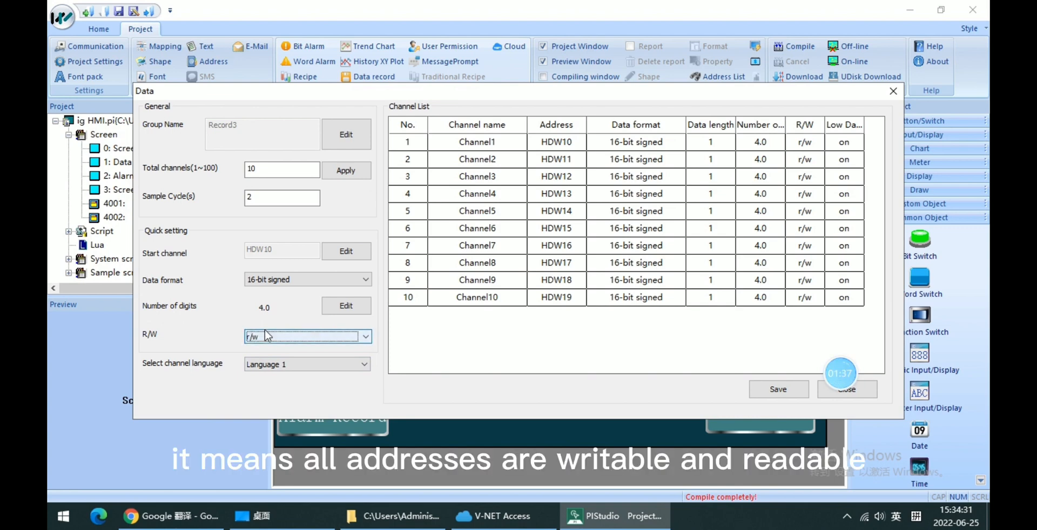
pyautogui.moveTo(281, 348)
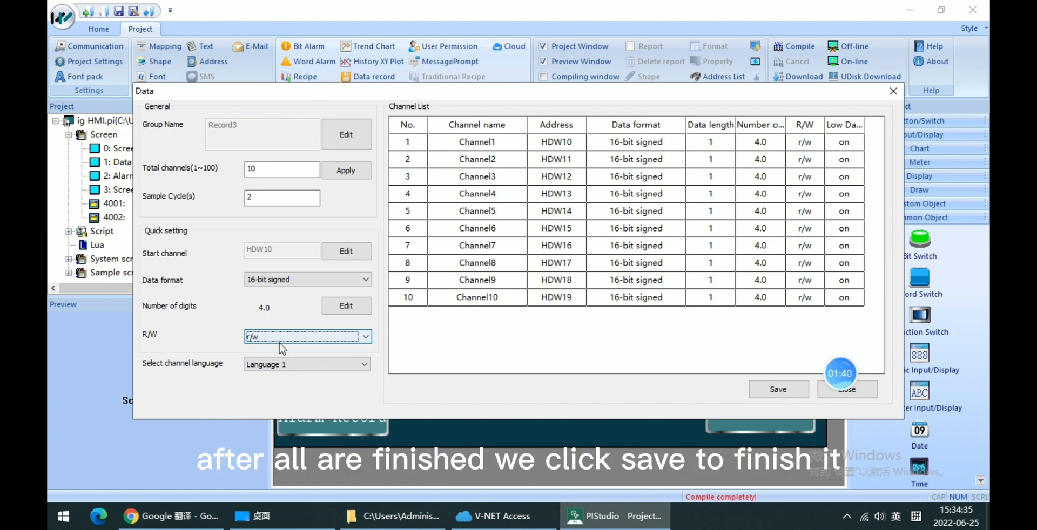
pyautogui.moveTo(555, 314)
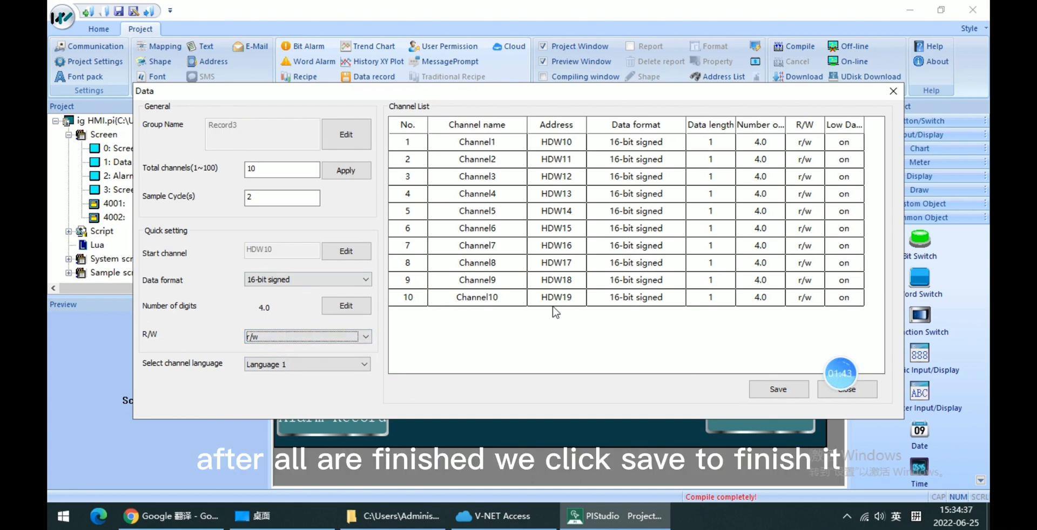
pyautogui.moveTo(689, 379)
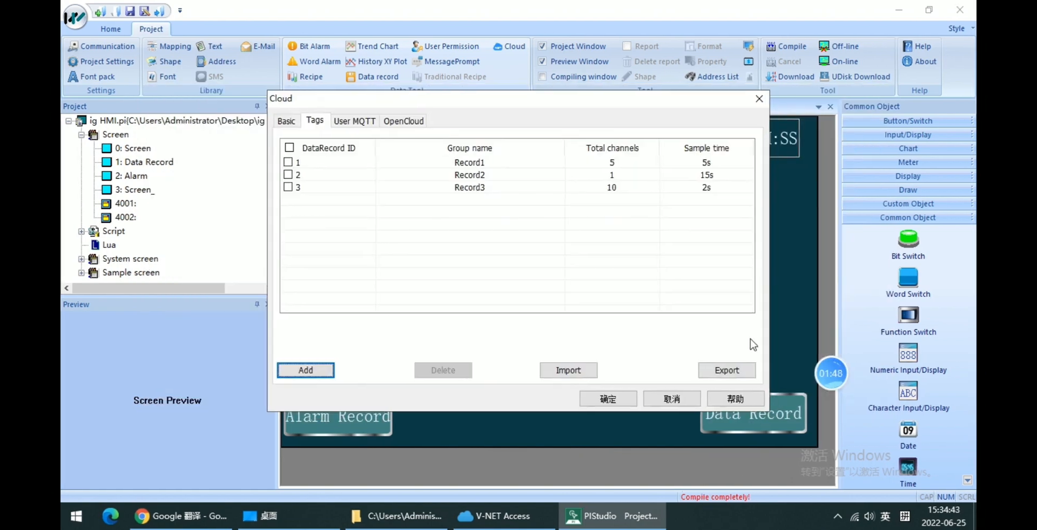
# Confirm the cloud settings, compile with 0 errors and download the project to the selected HMI.
pyautogui.click(777, 46)
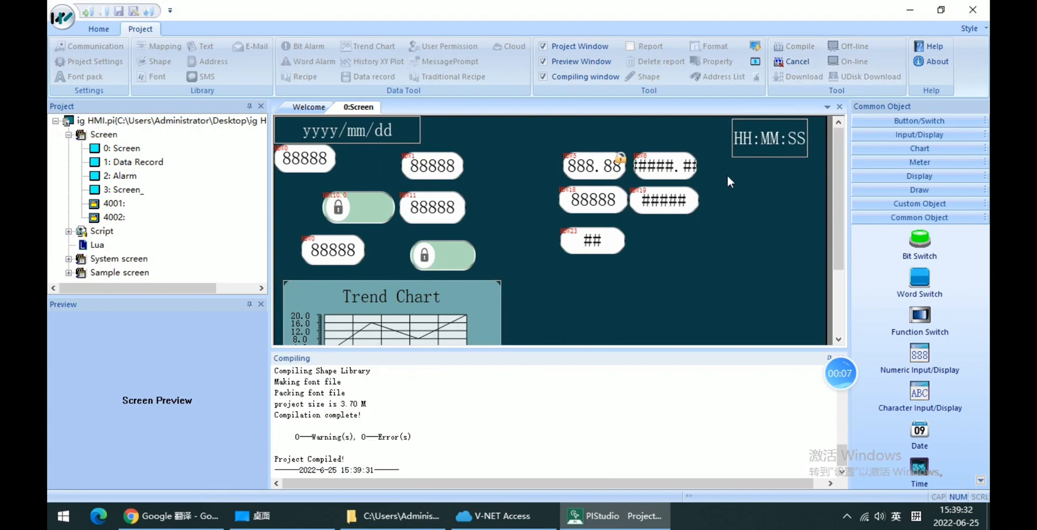
pyautogui.click(777, 76)
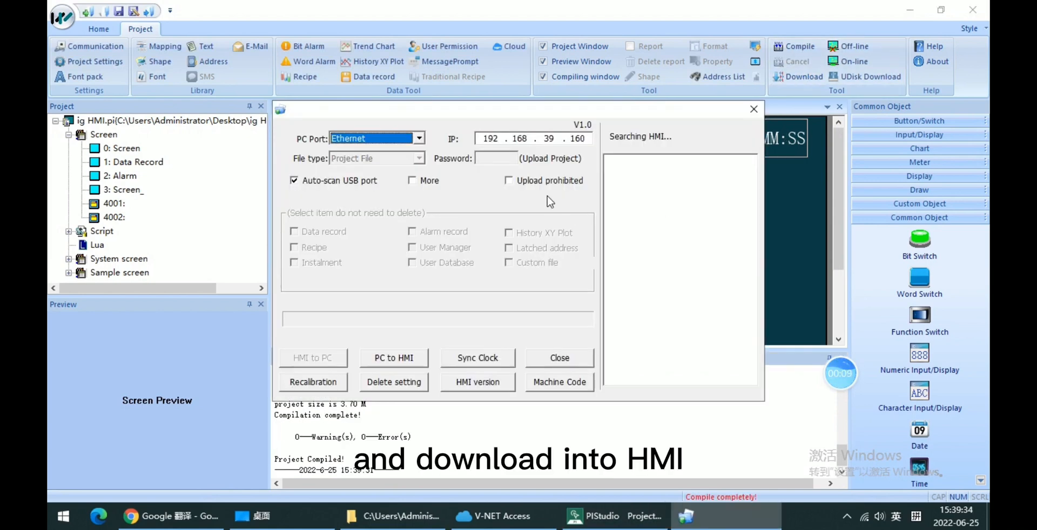
pyautogui.click(393, 358)
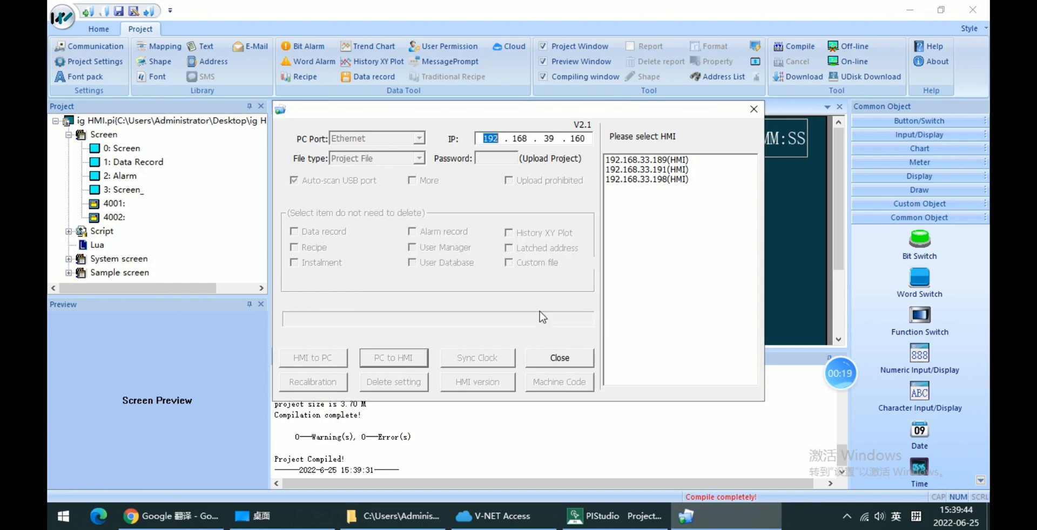
pyautogui.click(560, 357)
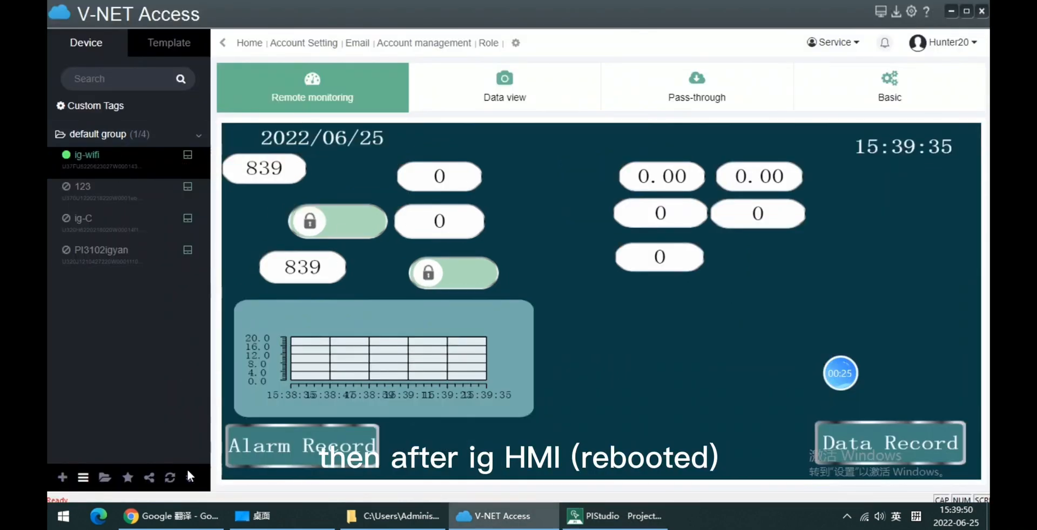
pyautogui.moveTo(157, 442)
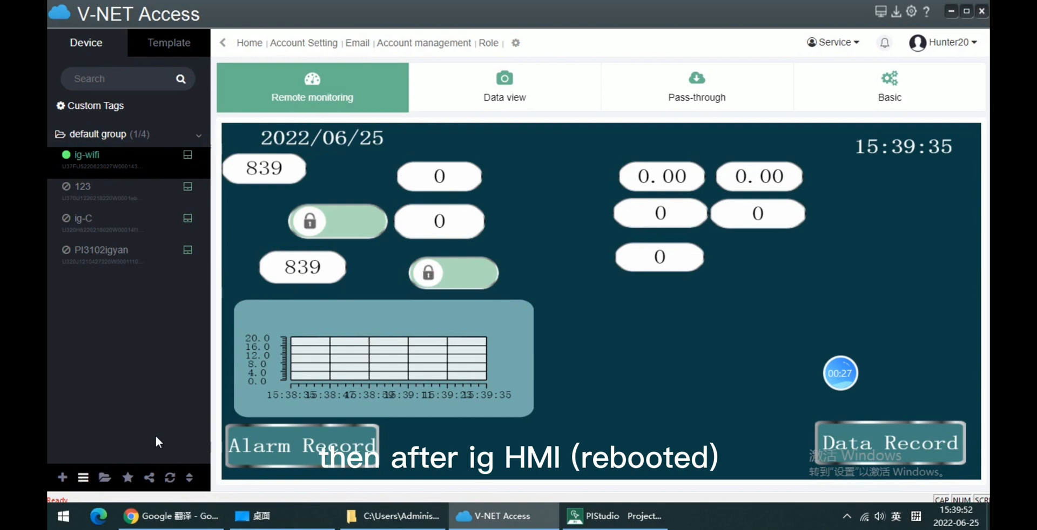
# Refresh the device's data view and show Record3's ten collection points HDW10–HDW19.
pyautogui.click(504, 87)
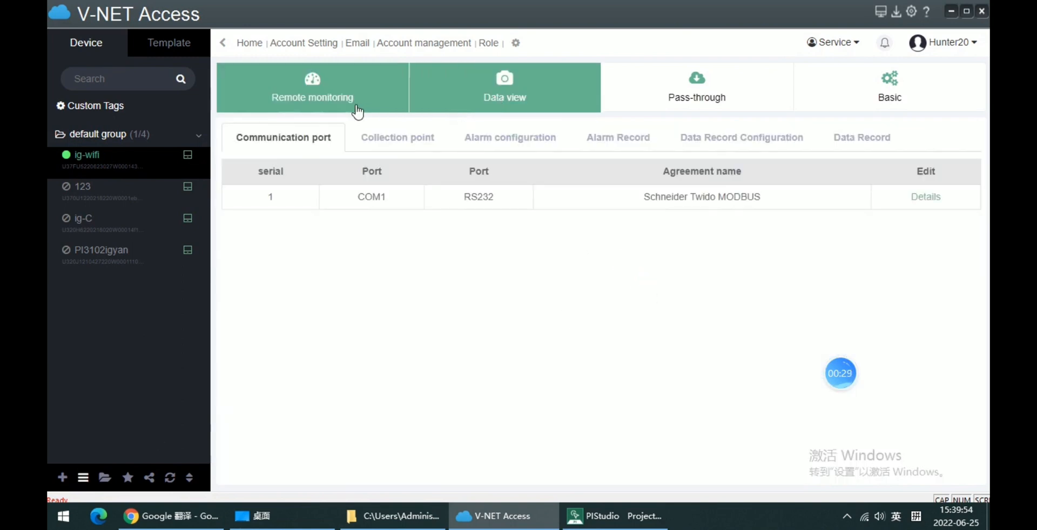
pyautogui.click(504, 87)
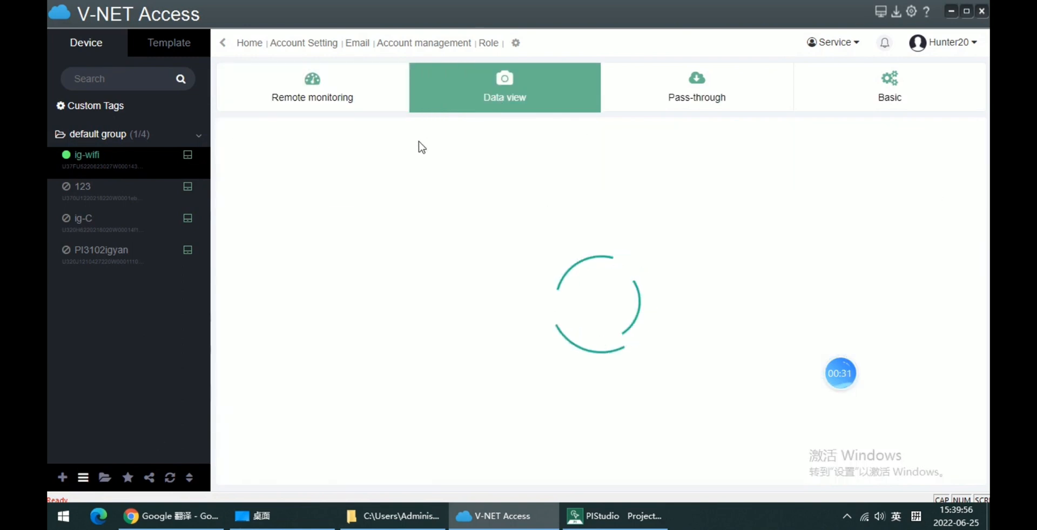
pyautogui.click(504, 87)
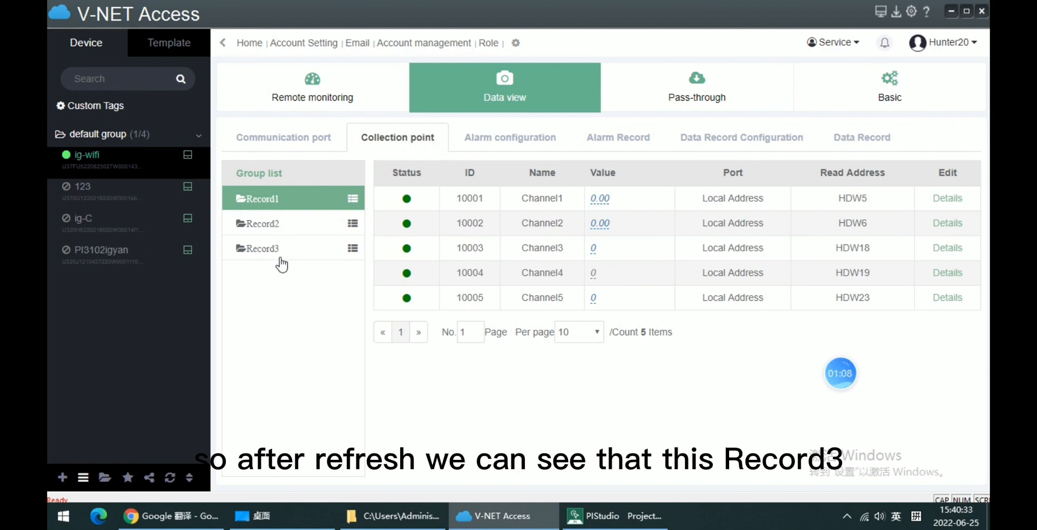
pyautogui.click(277, 248)
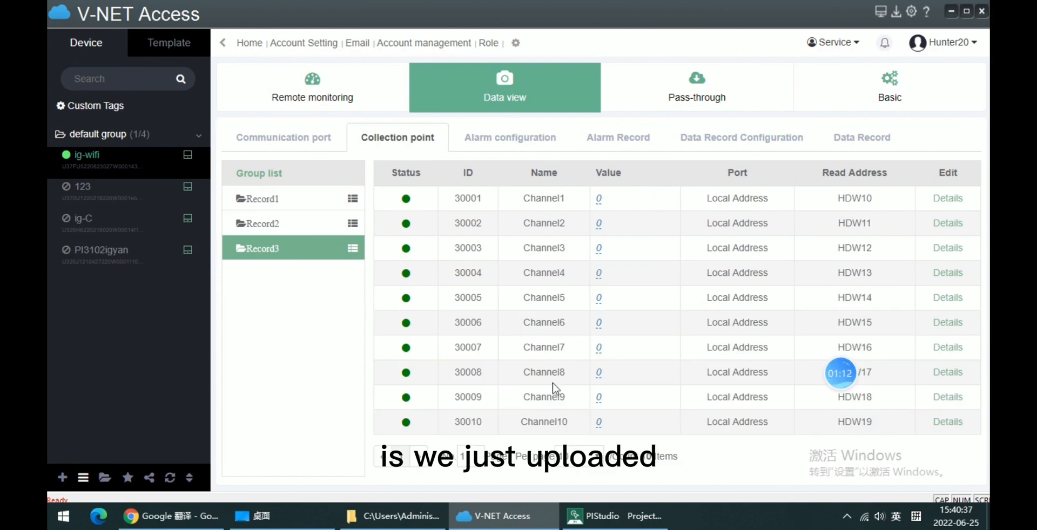
pyautogui.moveTo(538, 364)
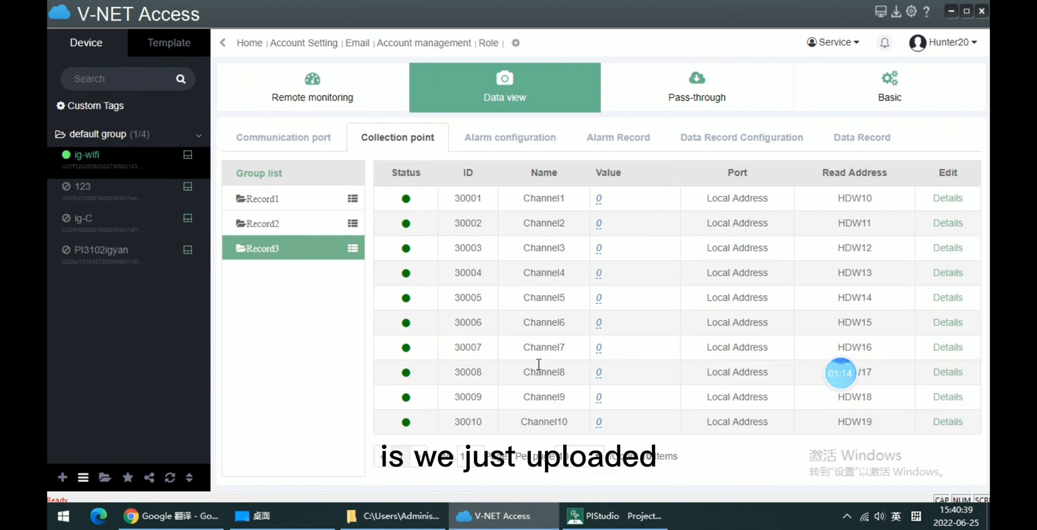
pyautogui.click(591, 517)
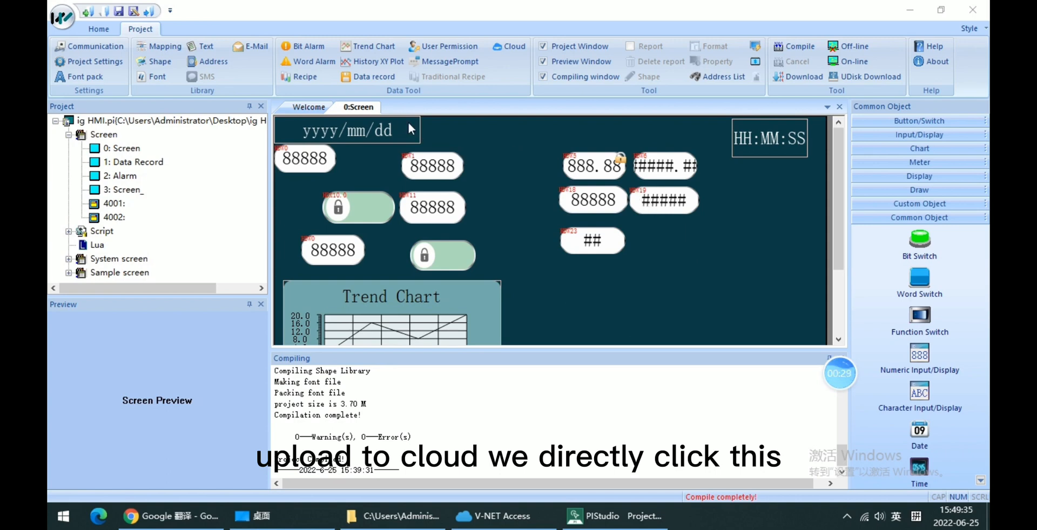
pyautogui.moveTo(373, 77)
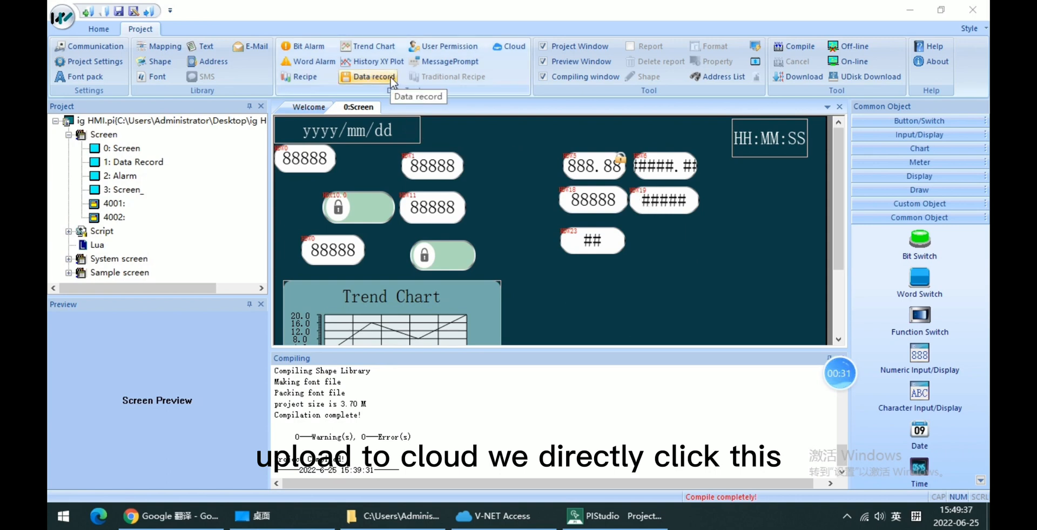
# Enable cloud upload for channels 1~2 of the Data record group and save it.
pyautogui.click(372, 76)
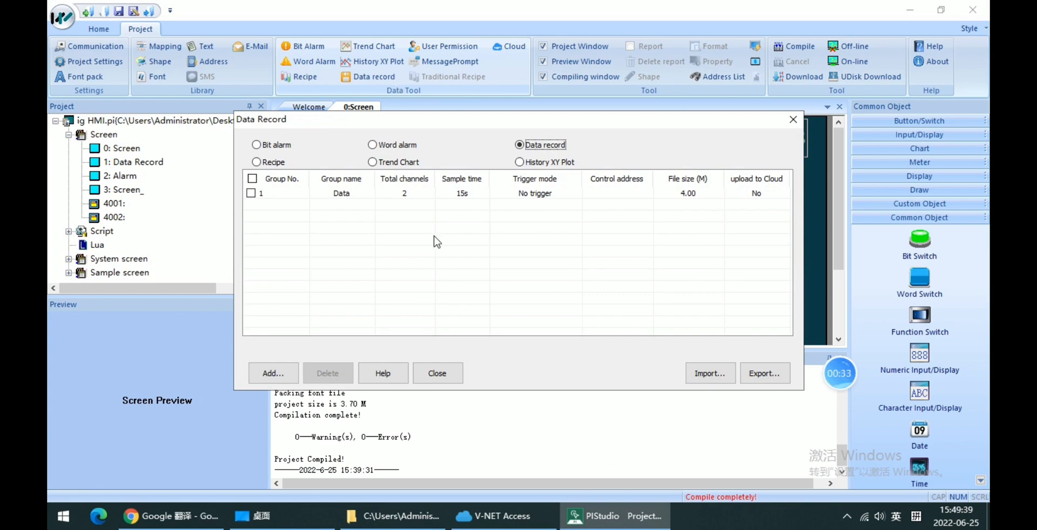
pyautogui.moveTo(387, 200)
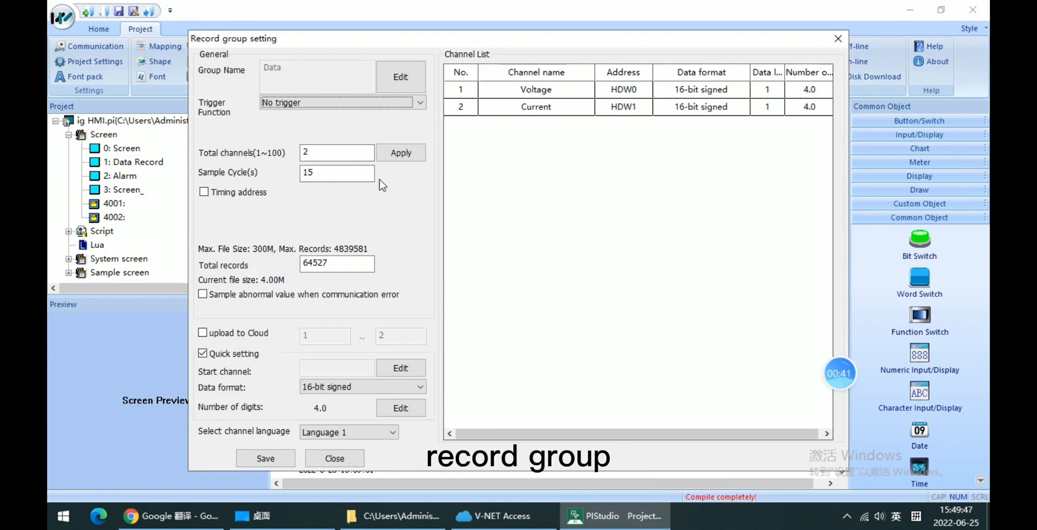
pyautogui.click(352, 174)
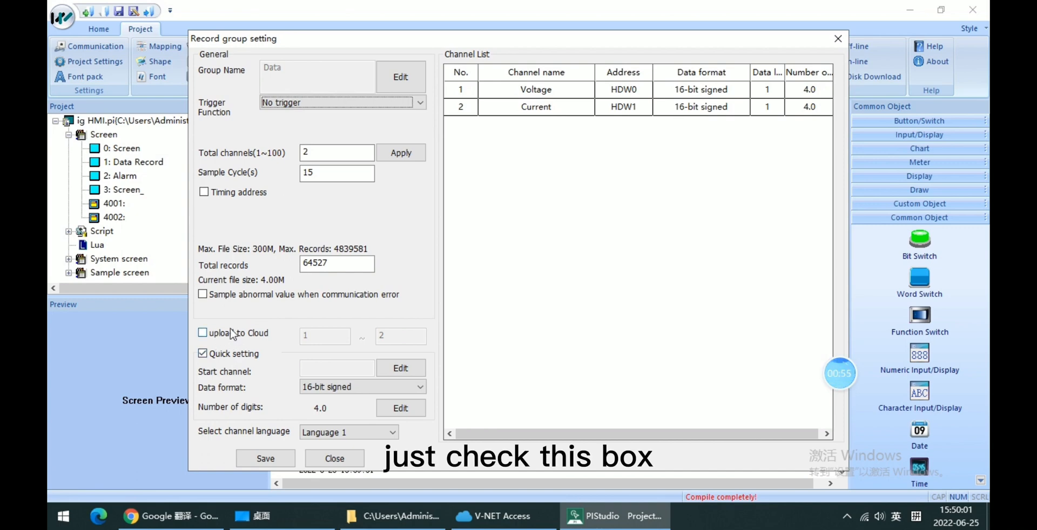
pyautogui.click(202, 332)
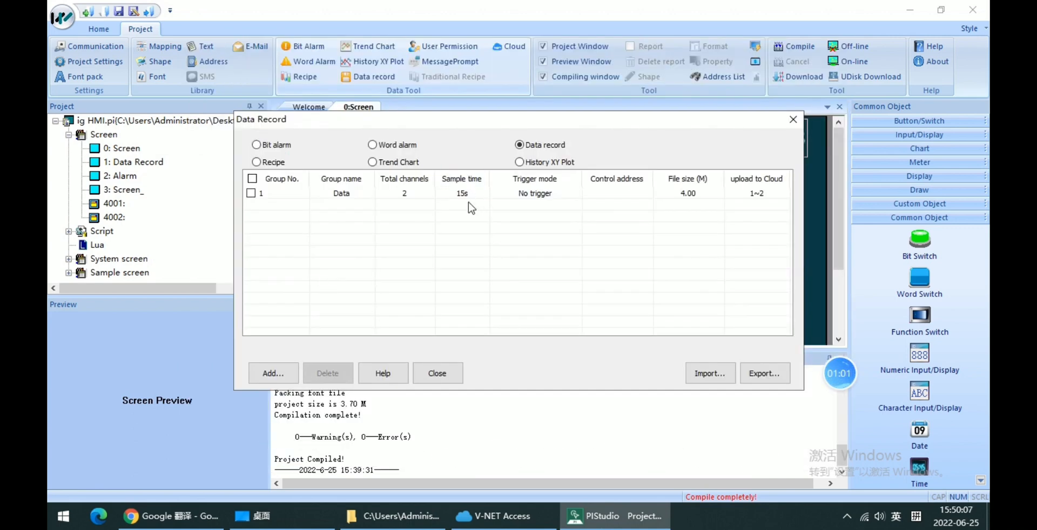
pyautogui.moveTo(480, 206)
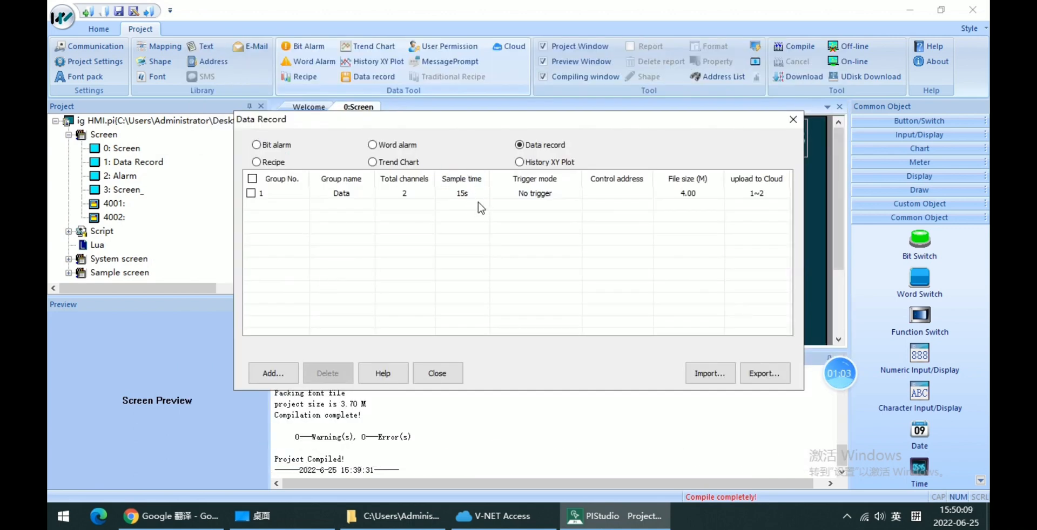
pyautogui.moveTo(629, 195)
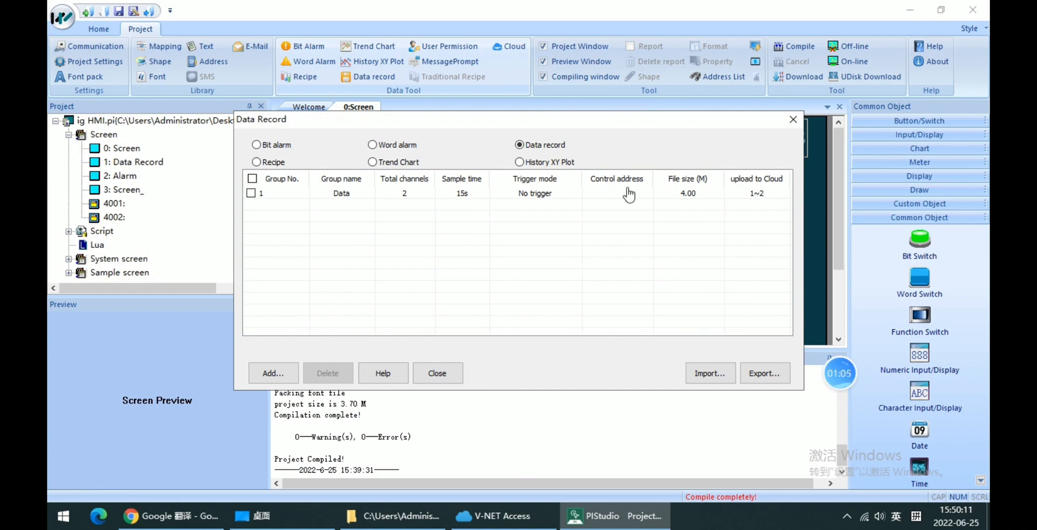
pyautogui.click(438, 373)
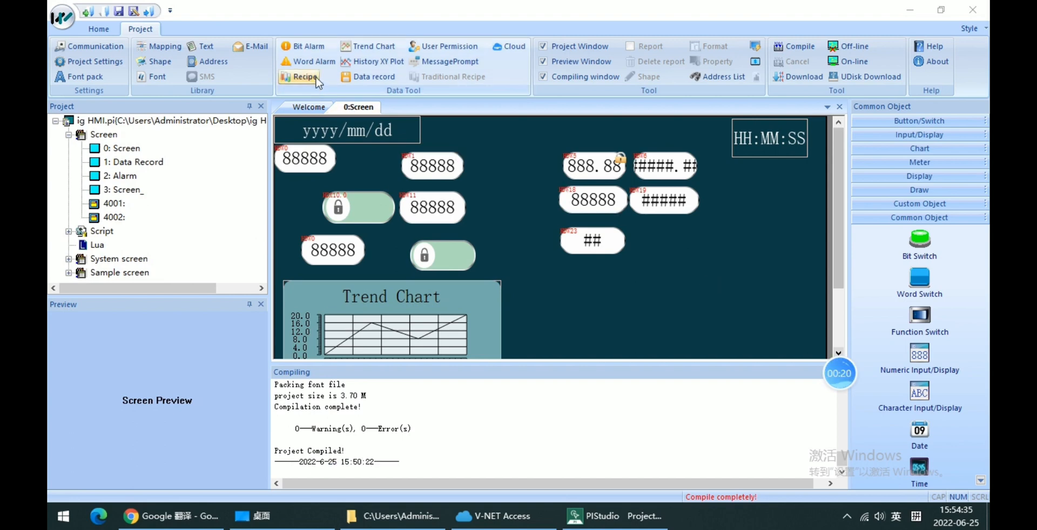
# Enable cloud upload for the HDX10.0 bit alarm, then show the word alarm list.
pyautogui.click(302, 46)
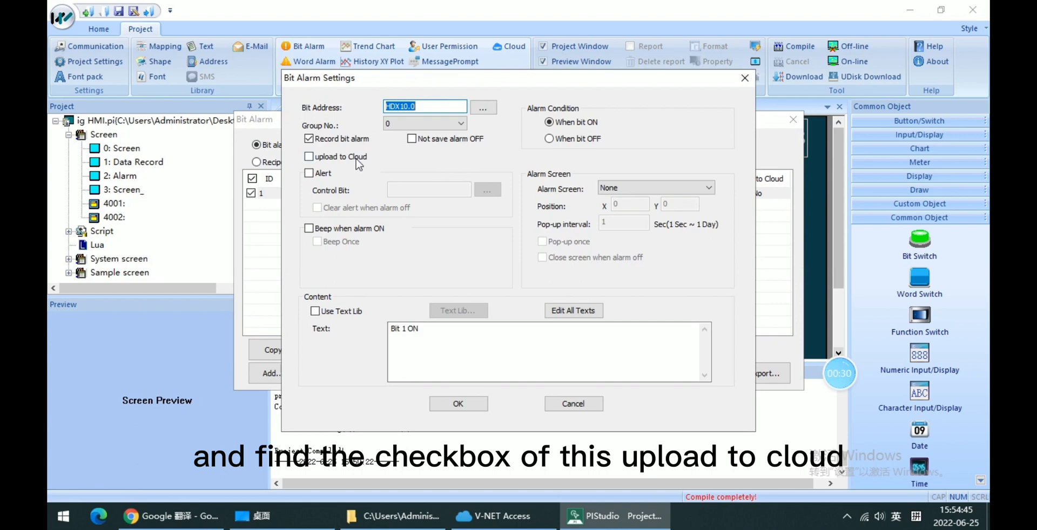
pyautogui.click(309, 156)
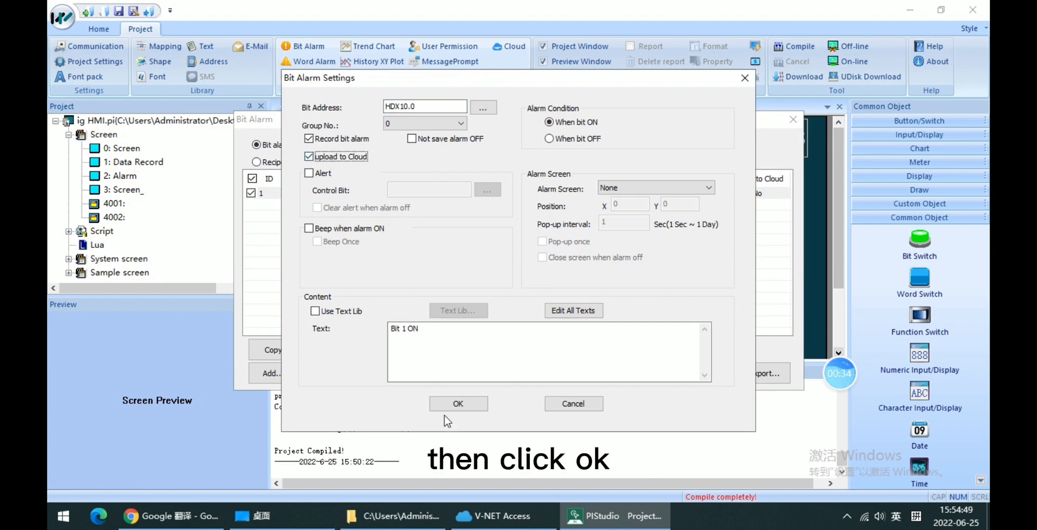
pyautogui.click(458, 404)
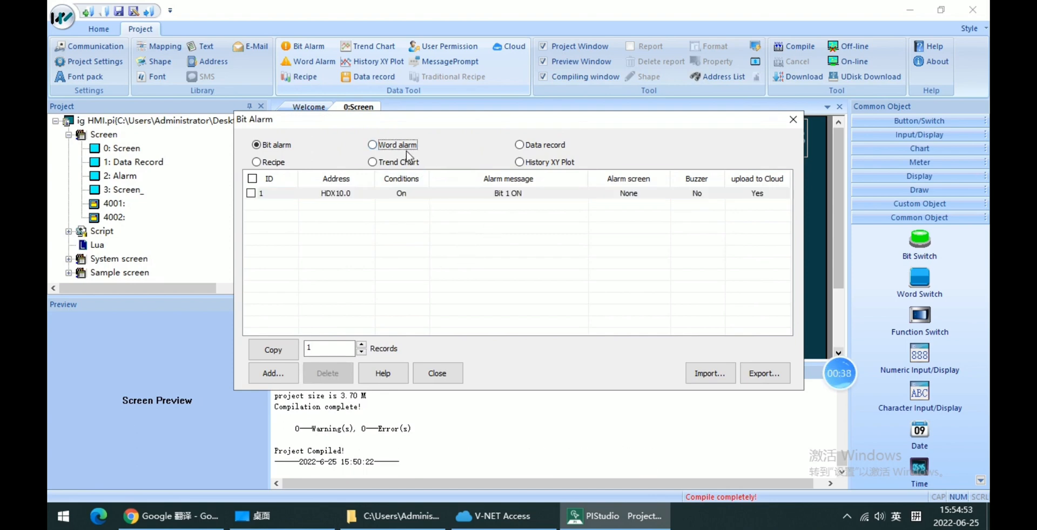
pyautogui.click(372, 145)
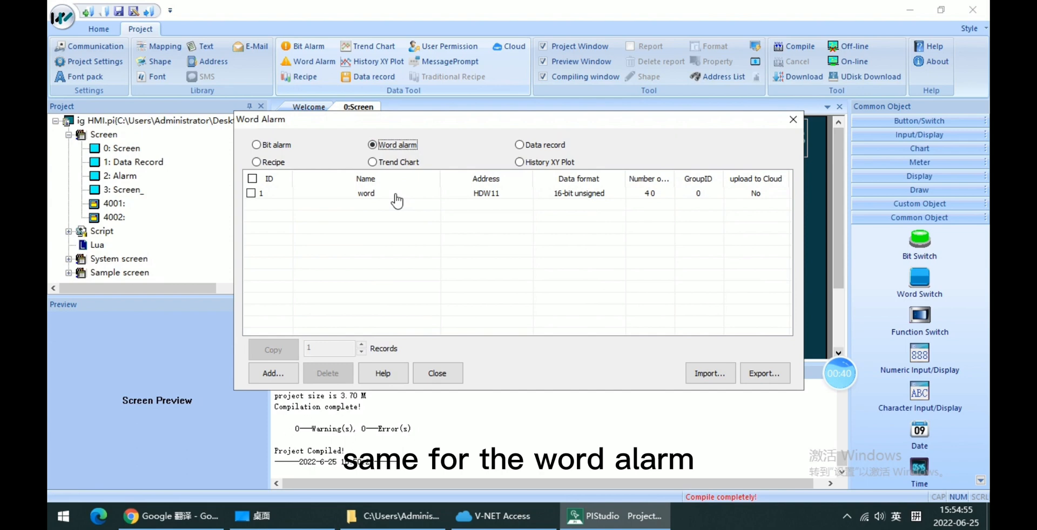
# Enable cloud upload for the HDW11 word alarm and save it.
pyautogui.doubleClick(365, 193)
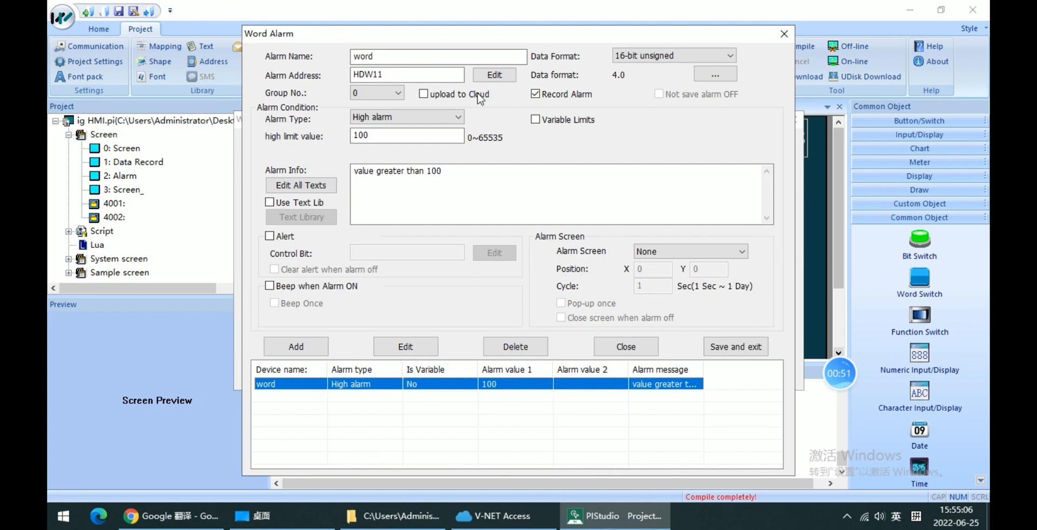
pyautogui.moveTo(423, 105)
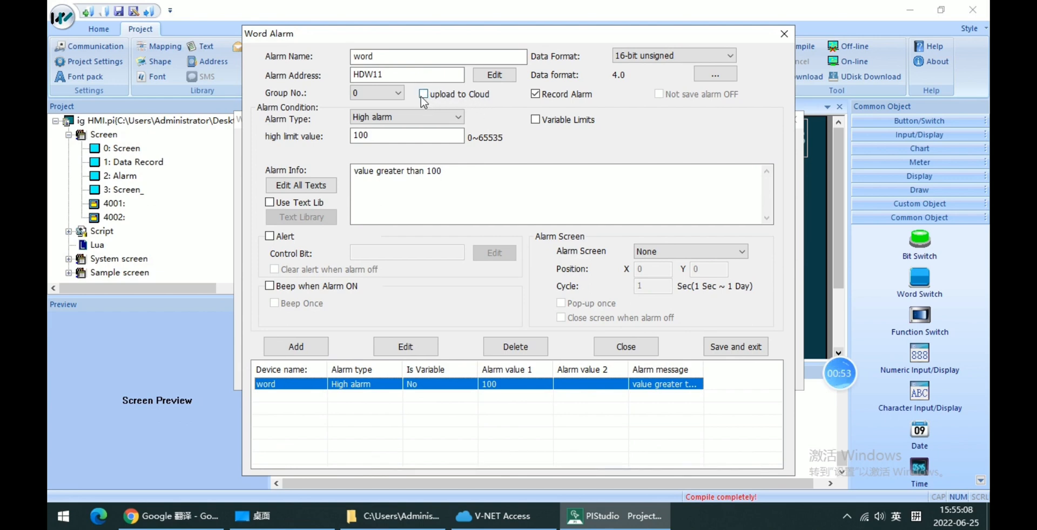
pyautogui.click(424, 94)
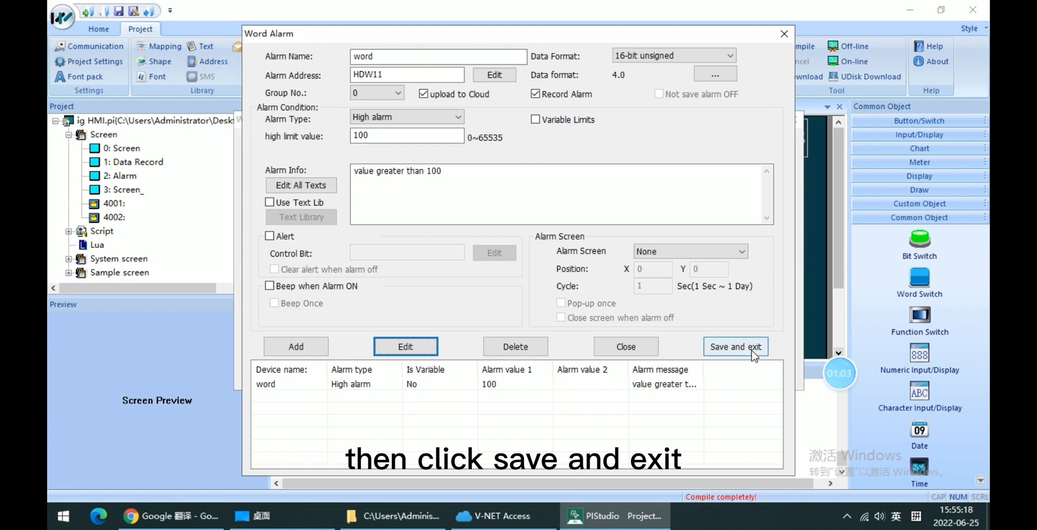
pyautogui.click(736, 347)
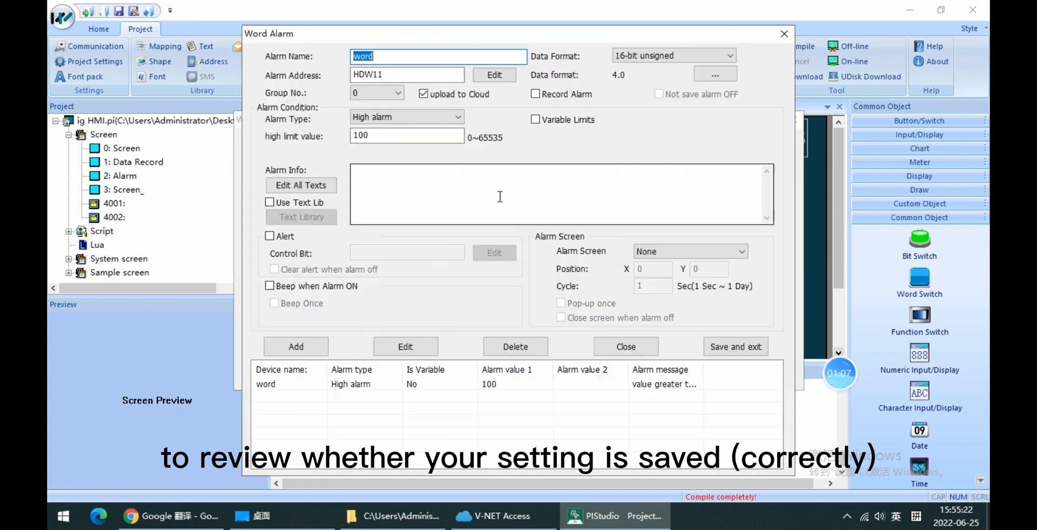
pyautogui.moveTo(444, 395)
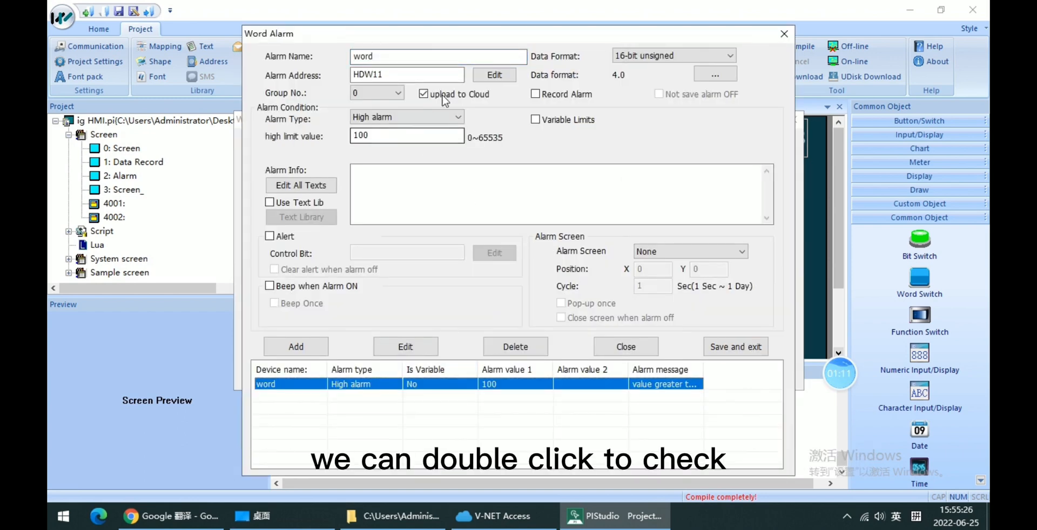
# Reopen the word alarm to verify the setting, then close and confirm saving.
pyautogui.click(536, 94)
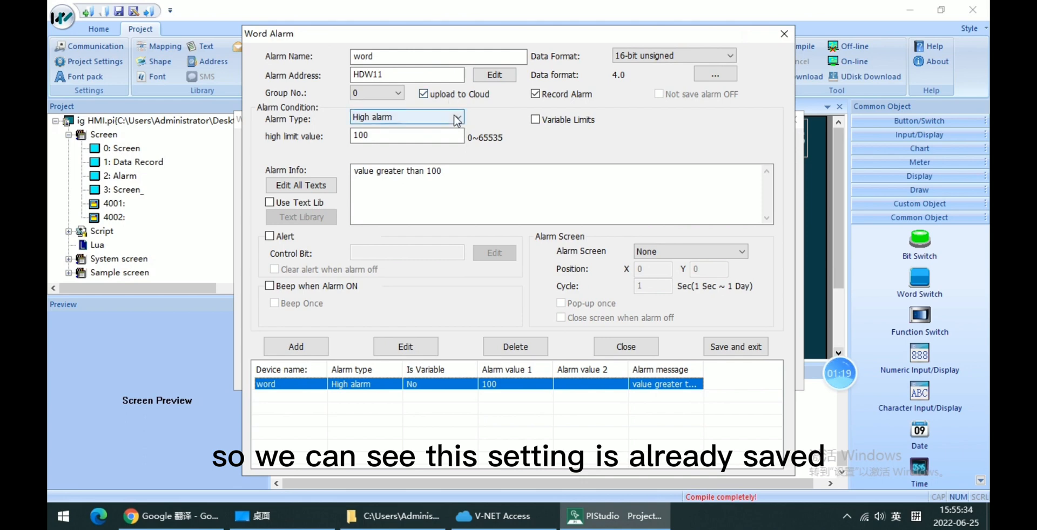
pyautogui.moveTo(784, 33)
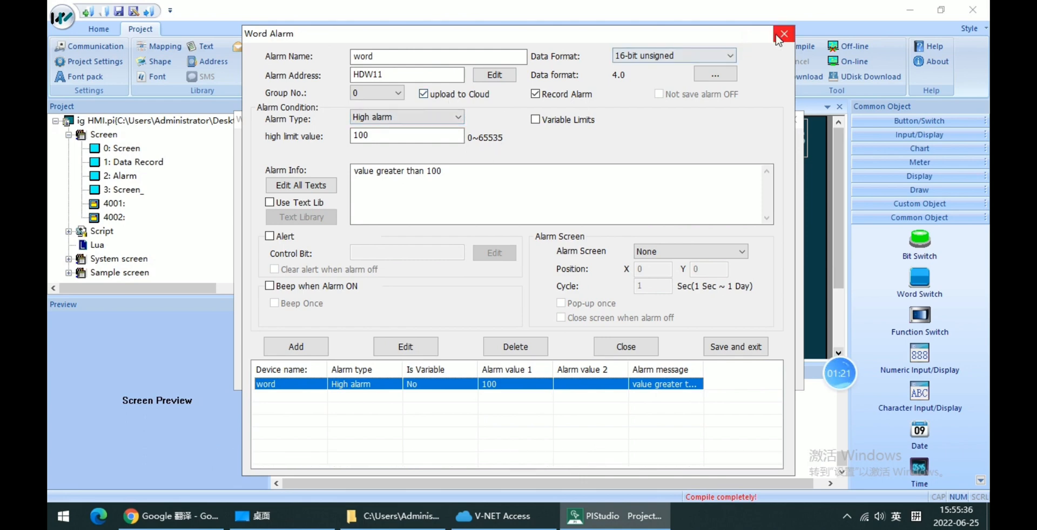
pyautogui.click(782, 33)
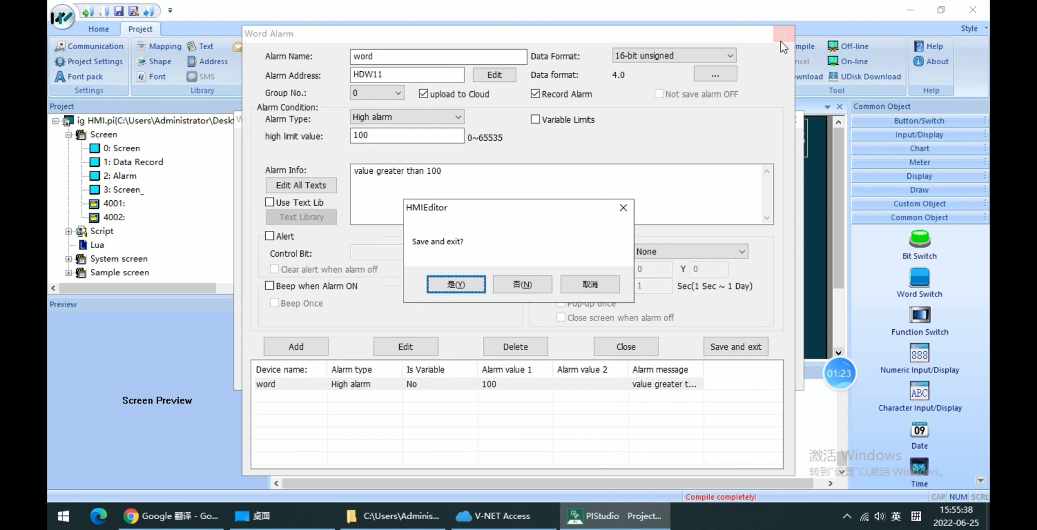
pyautogui.click(455, 284)
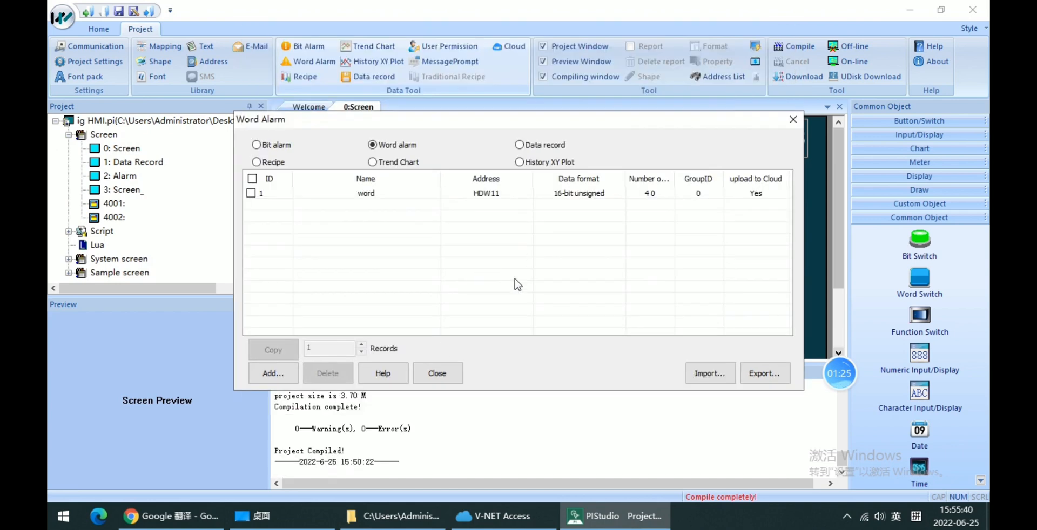
# Recompile the project with 0 errors and start the download search for the HMI.
pyautogui.click(437, 373)
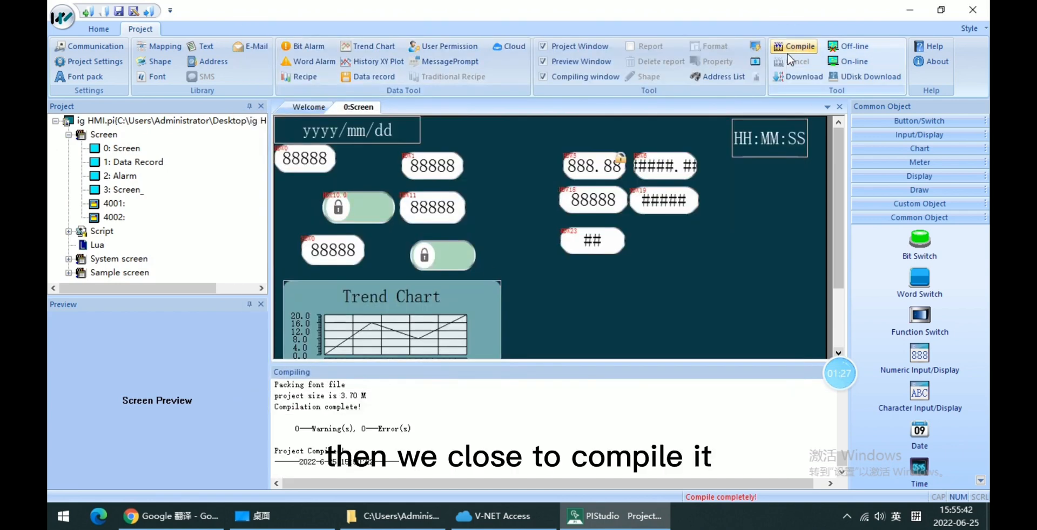
pyautogui.click(794, 45)
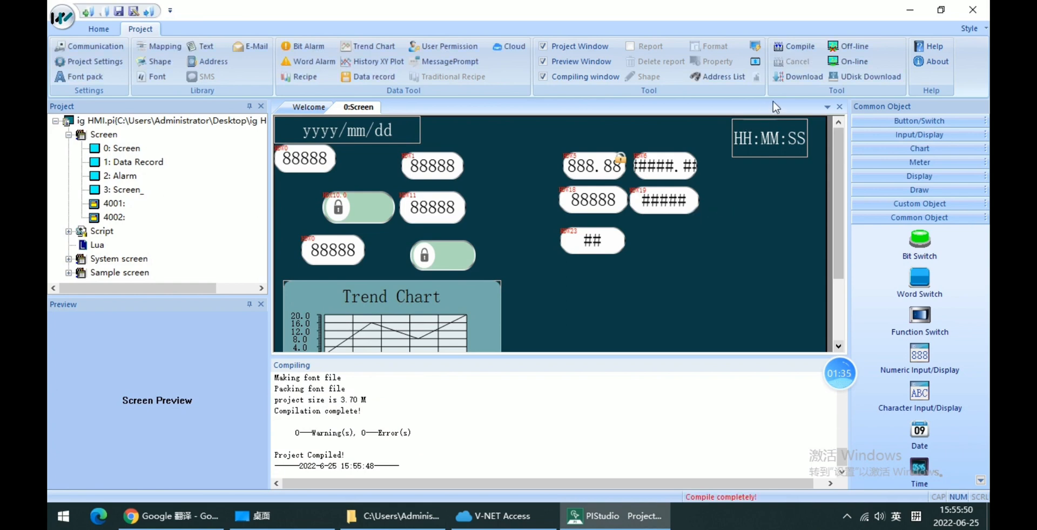
pyautogui.click(778, 76)
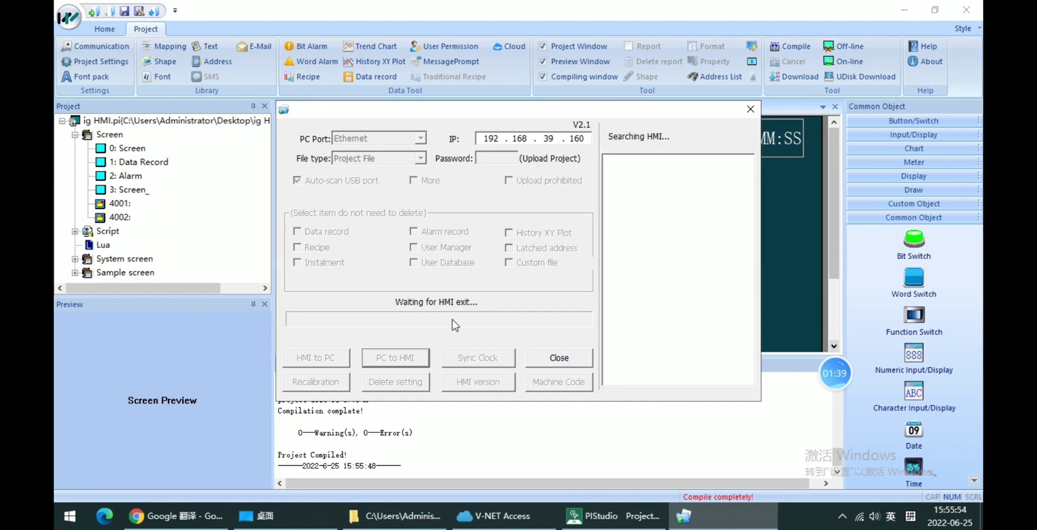
pyautogui.click(501, 516)
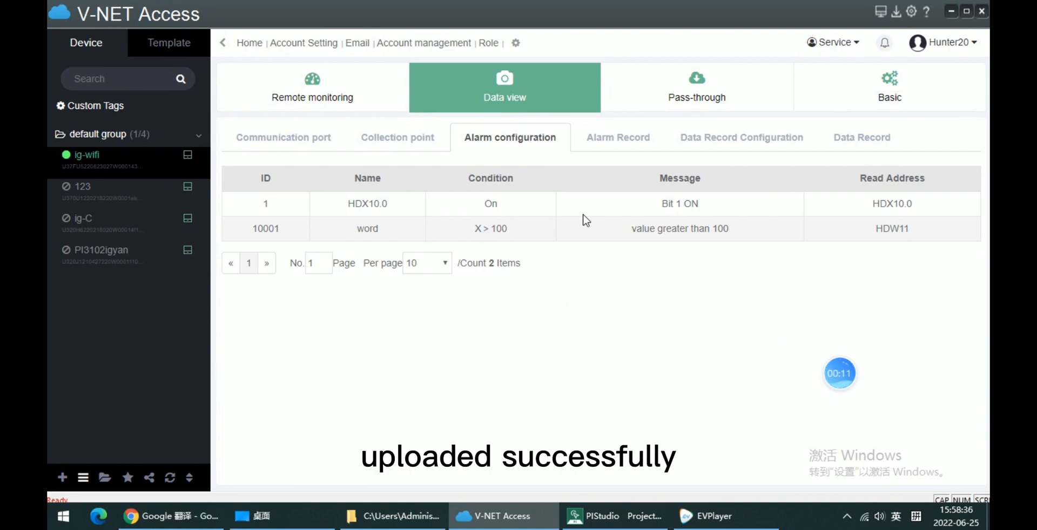
# Show the device's Data Record Configuration, listing Voltage on HDW0 and Current on HDW1.
pyautogui.click(741, 137)
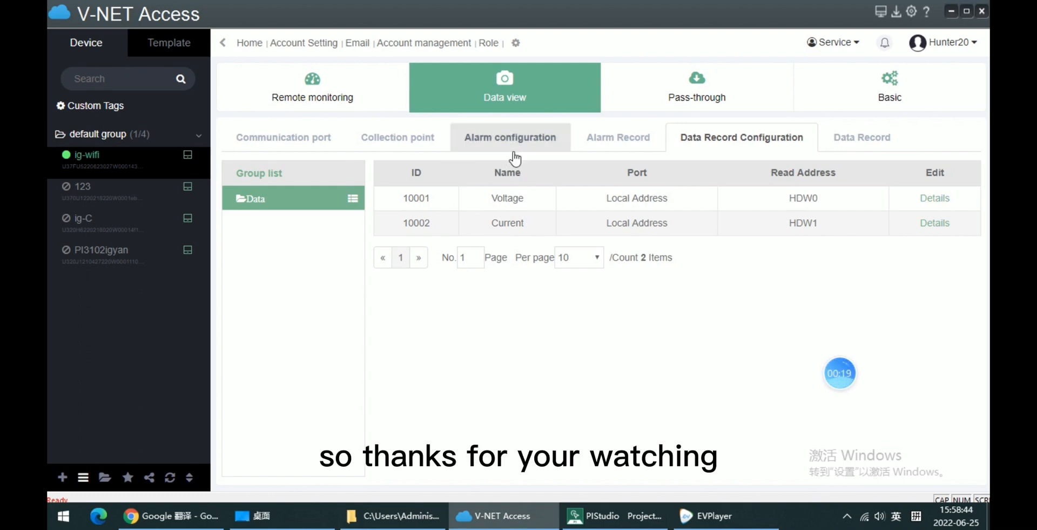
pyautogui.moveTo(544, 154)
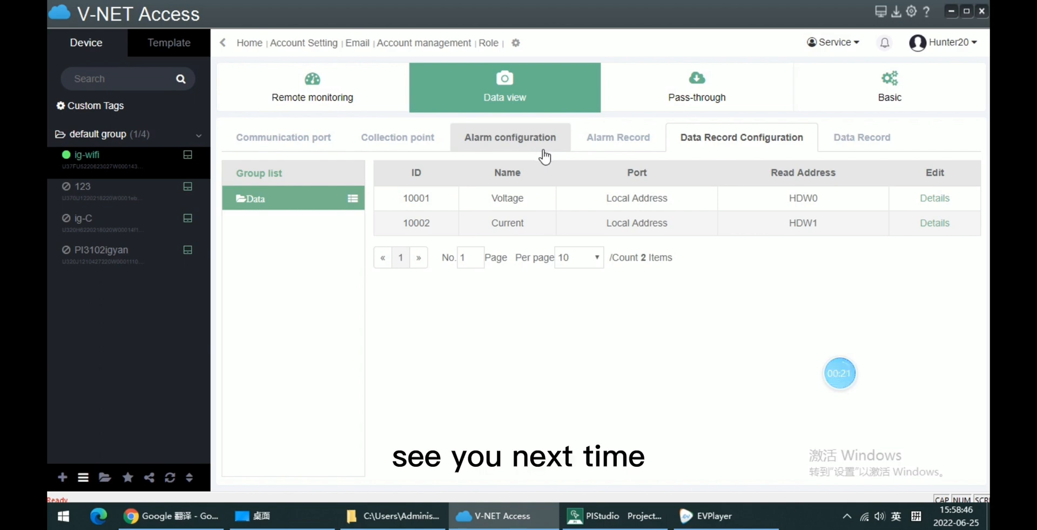